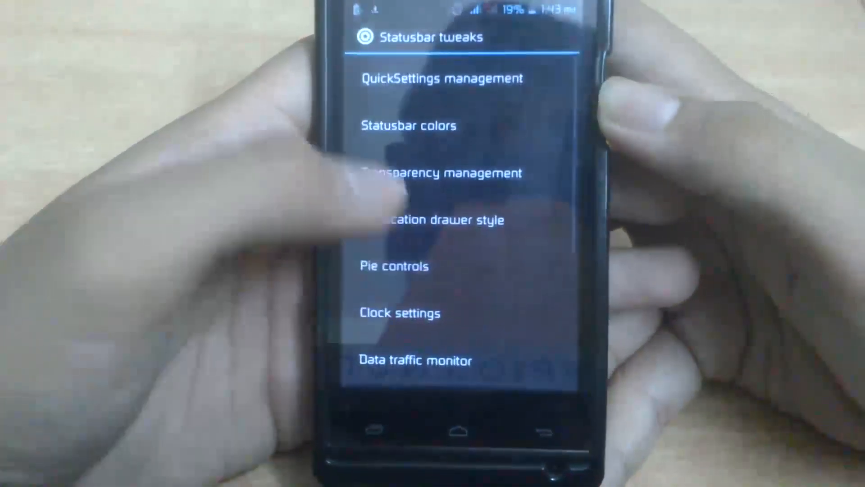
Enter the QuickSettings management screen from GravityBox's Statusbar tweaks list.
click(441, 79)
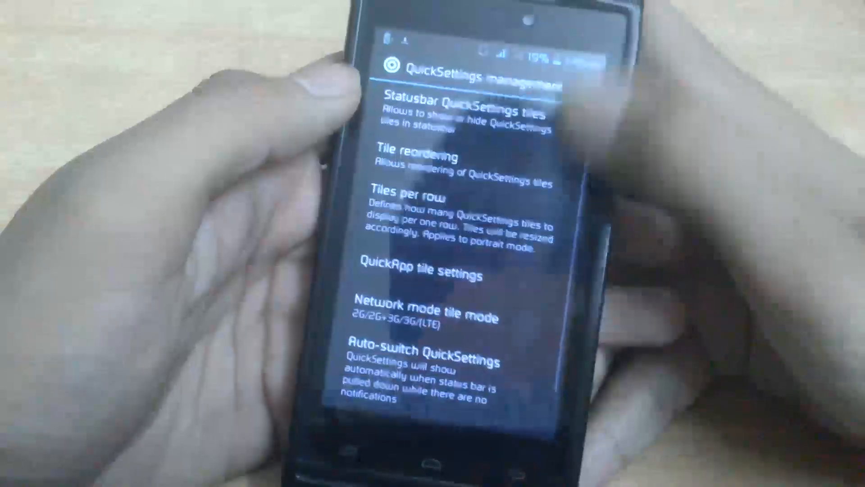